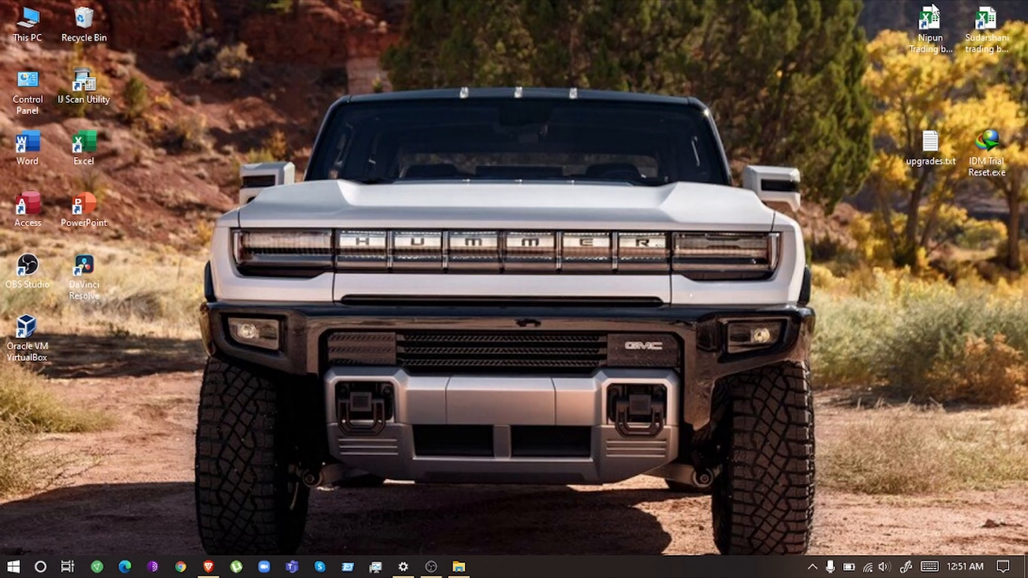
mouse_move(781, 53)
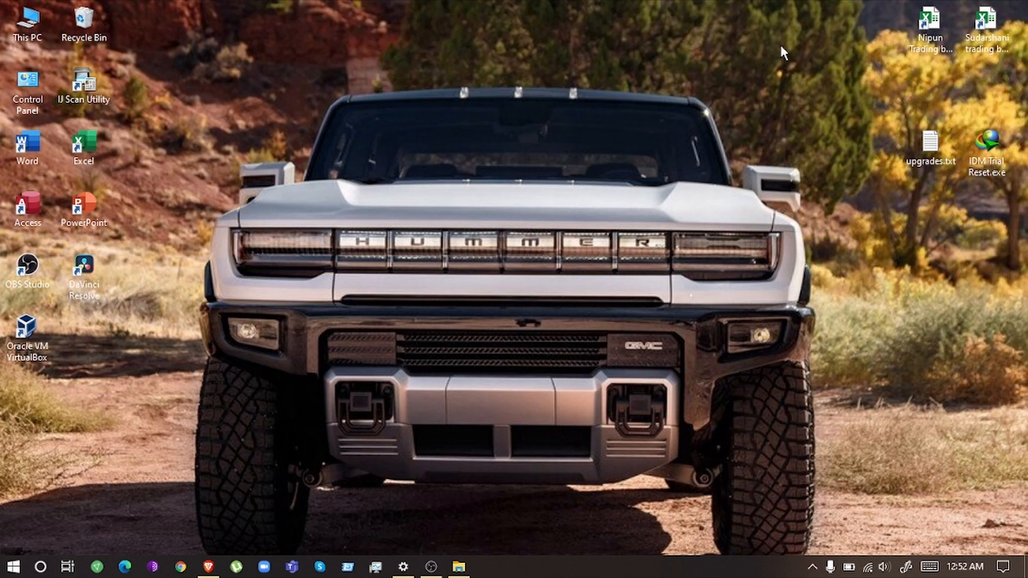
Check the Windows 10 Pro for Workstations edition on the About page, then leave Settings.
left_click(404, 567)
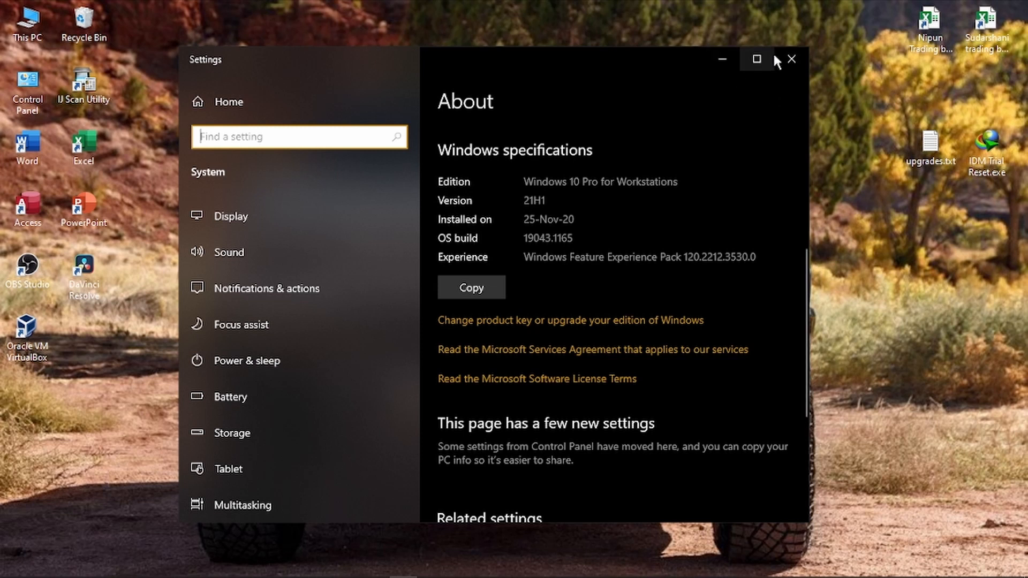
left_click(790, 59)
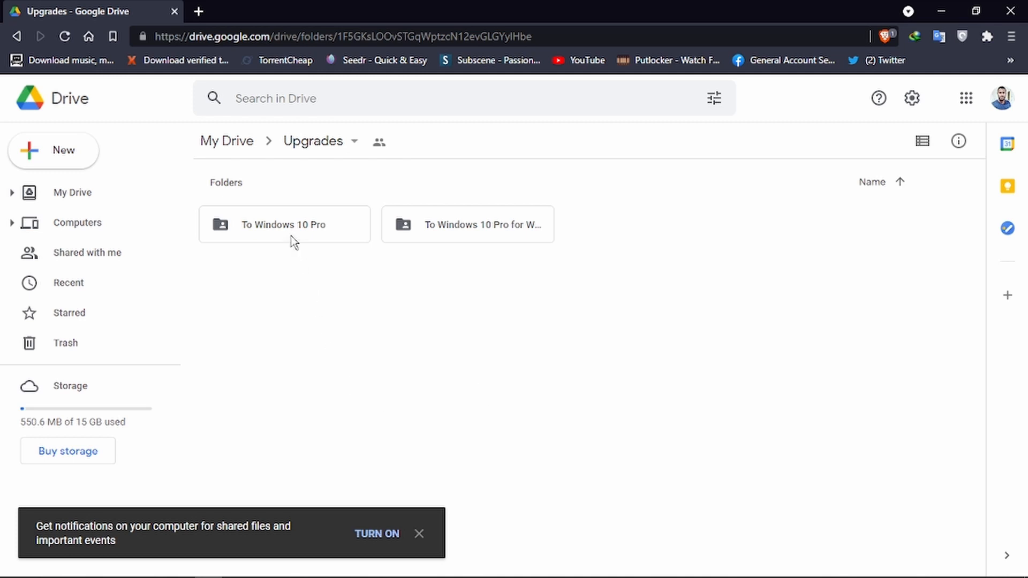
mouse_move(482, 229)
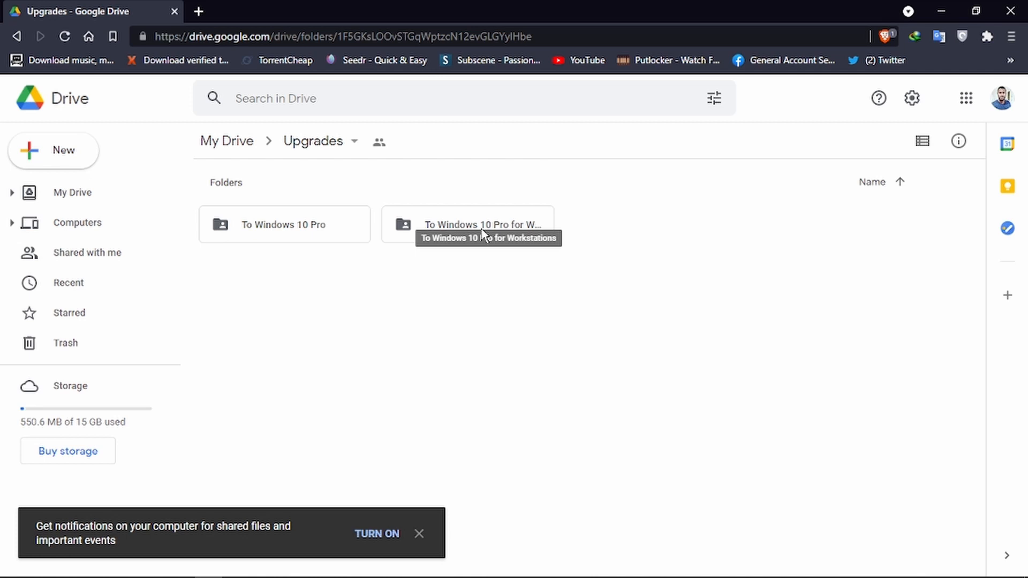
mouse_move(501, 243)
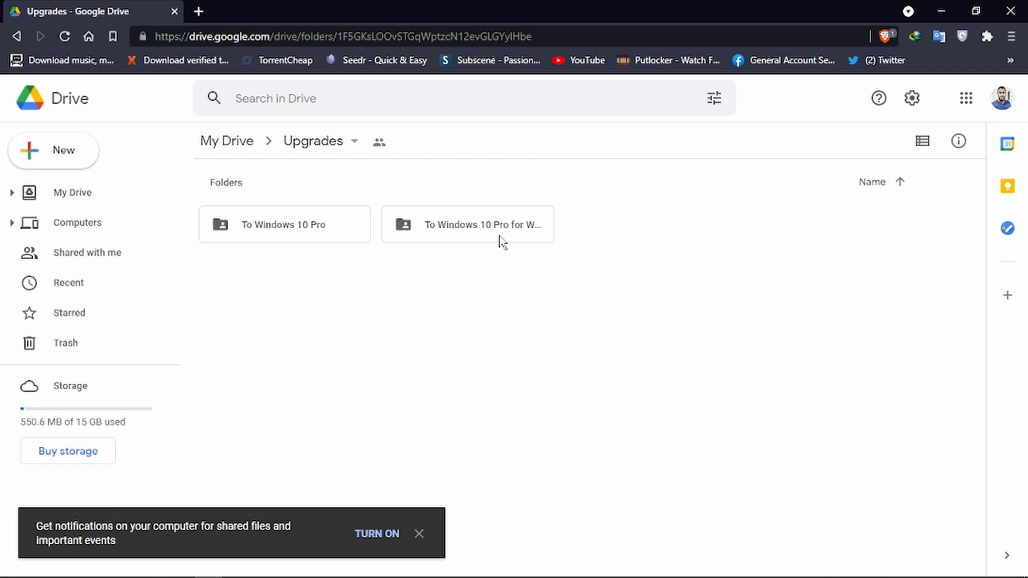
mouse_move(501, 227)
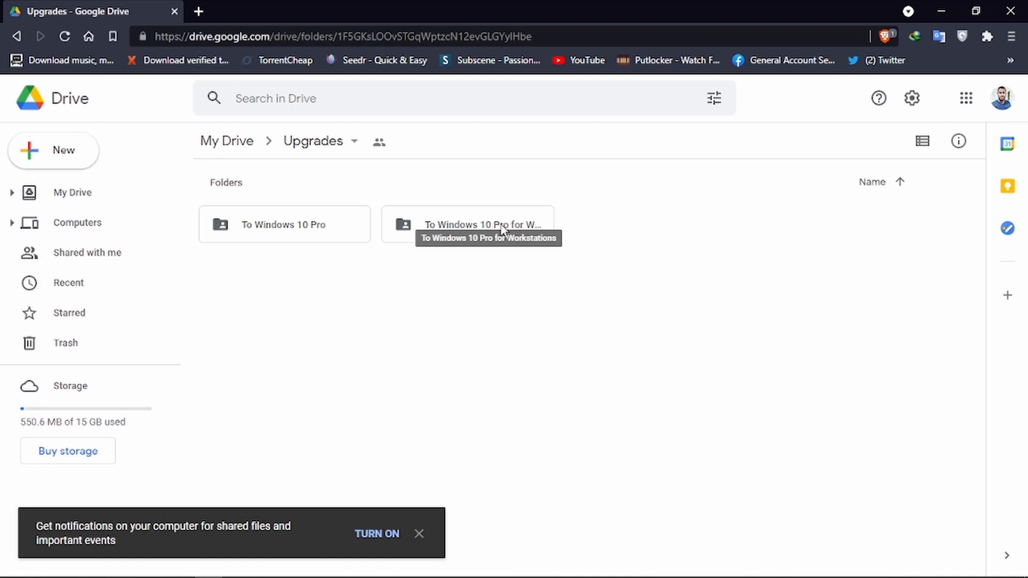
mouse_move(482, 238)
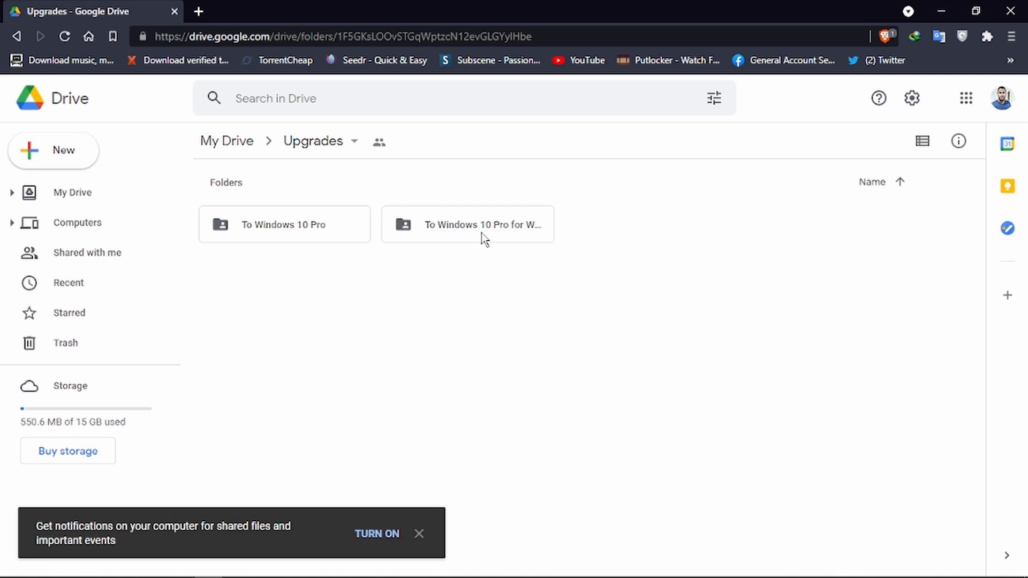
Enter the 'To Windows 10 Pro for Workstations' folder in the Upgrades Drive folder.
double_click(468, 224)
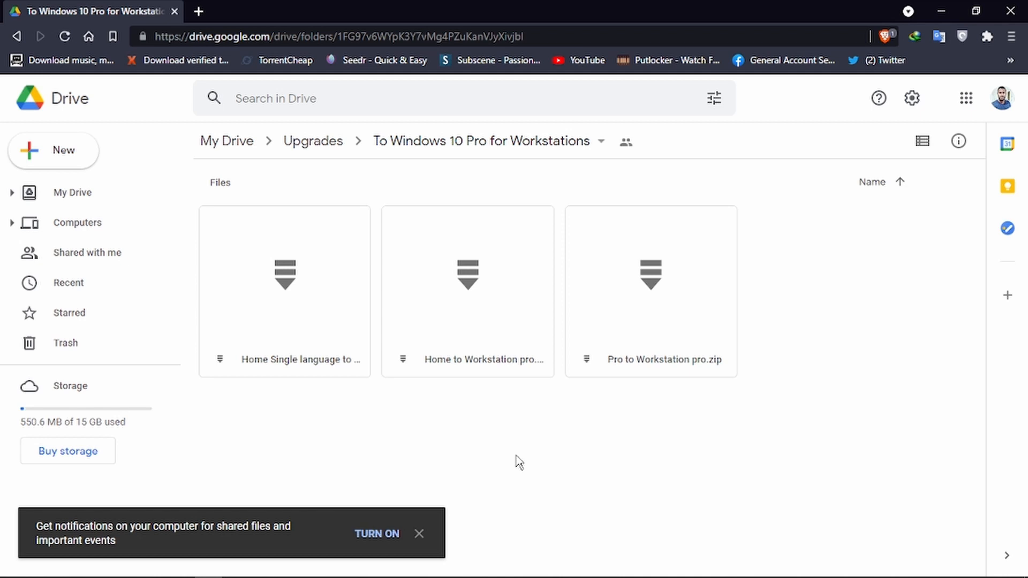
mouse_move(352, 436)
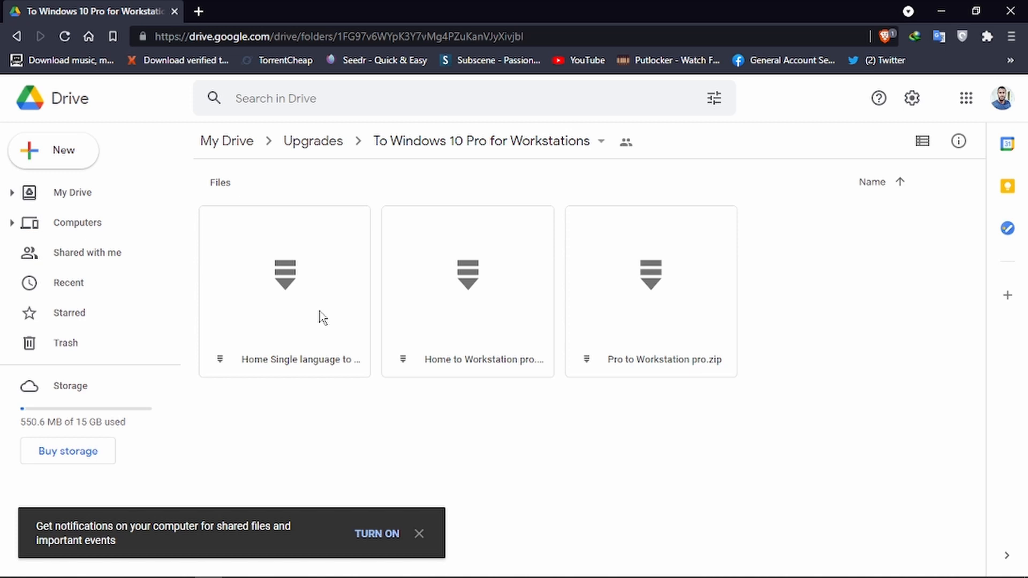
mouse_move(309, 315)
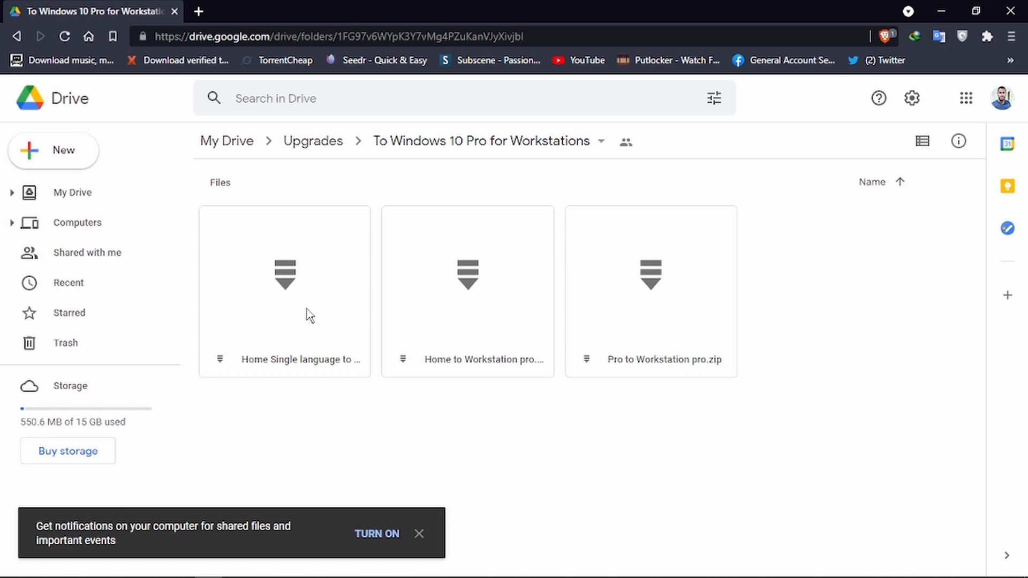
mouse_move(408, 438)
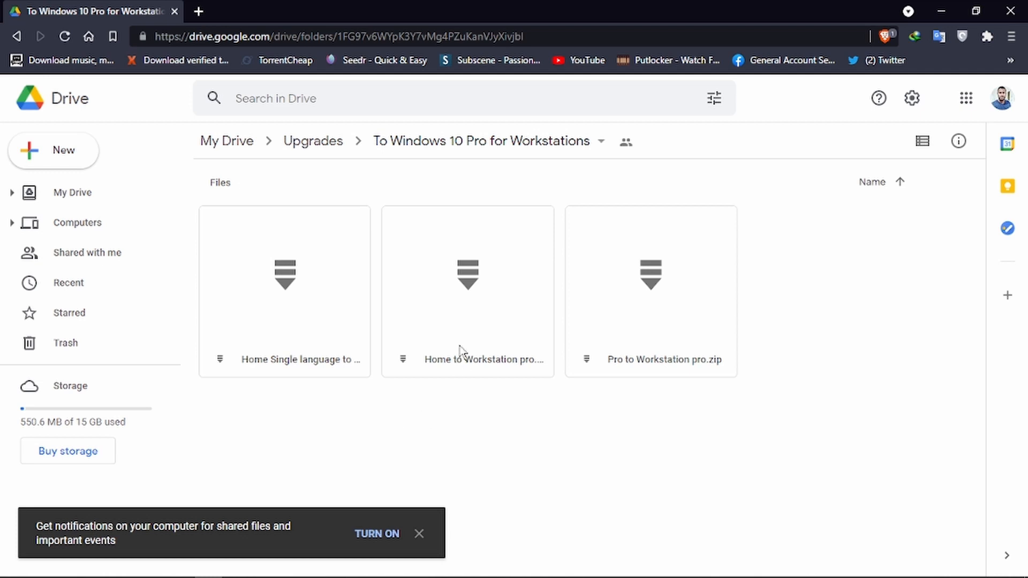
mouse_move(480, 322)
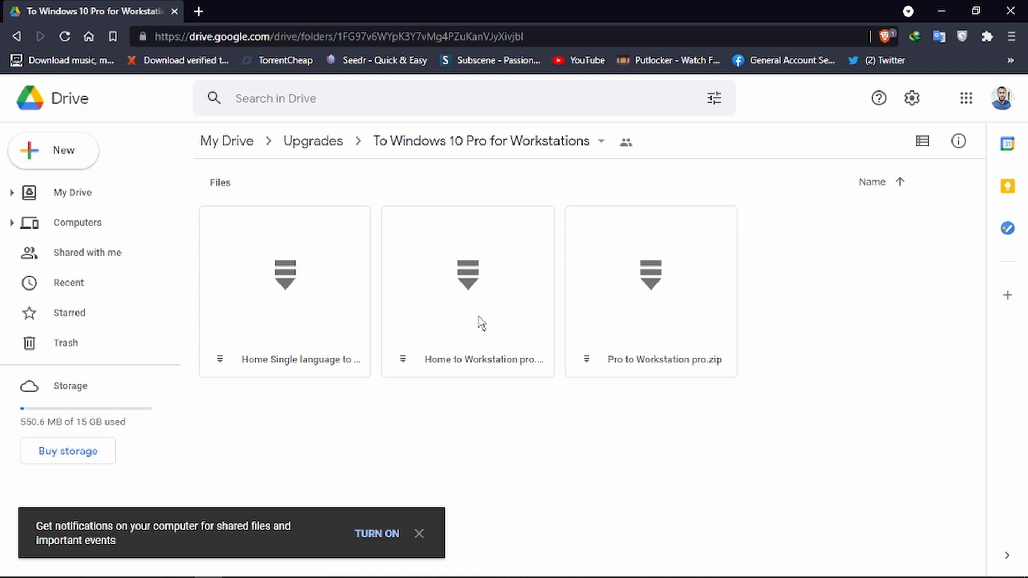
mouse_move(471, 297)
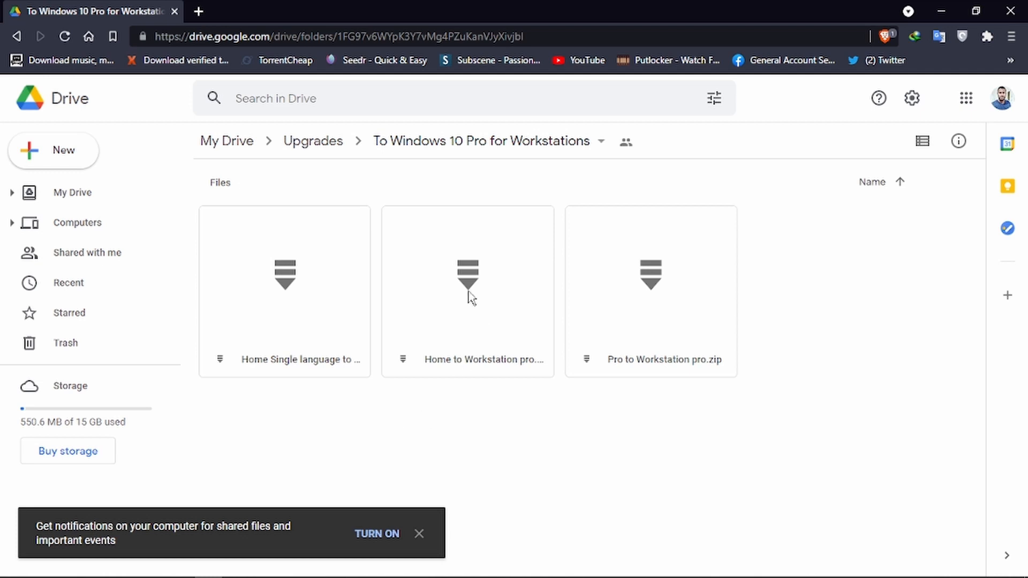
Download Home to Workstation pro.zip to D:\New folder, dismissing the IDM trial-expired notice.
right_click(468, 291)
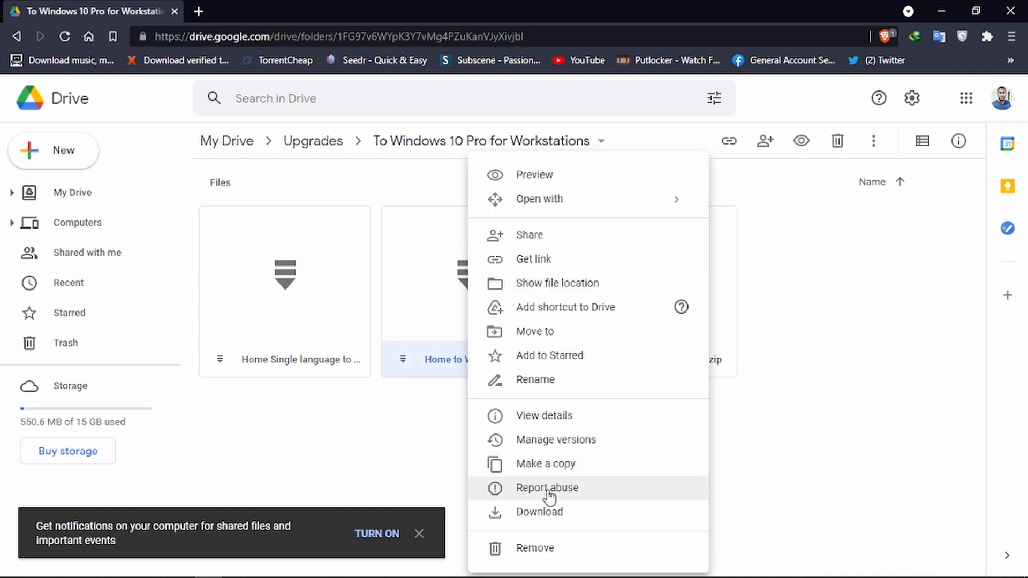
left_click(538, 511)
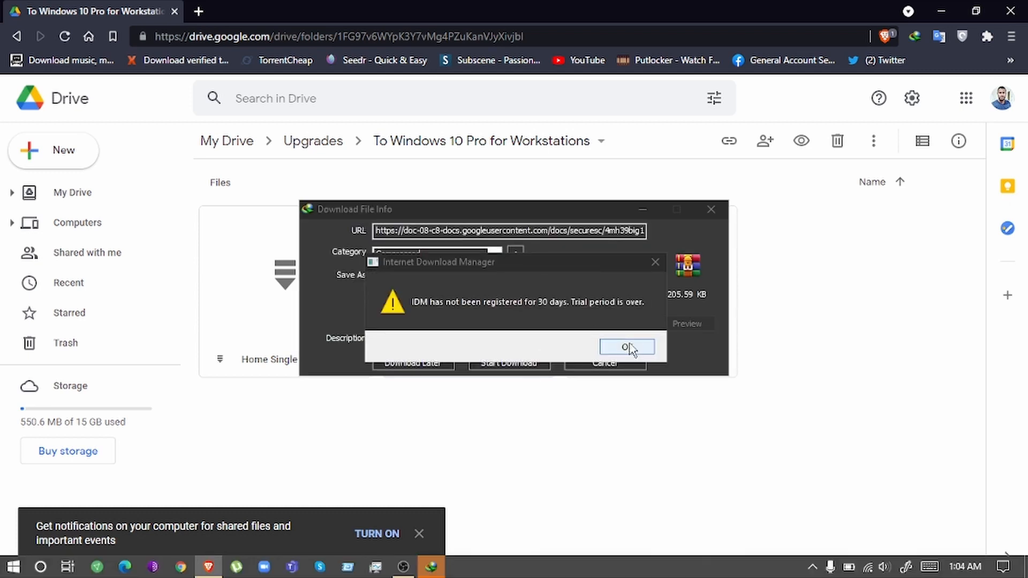
left_click(625, 347)
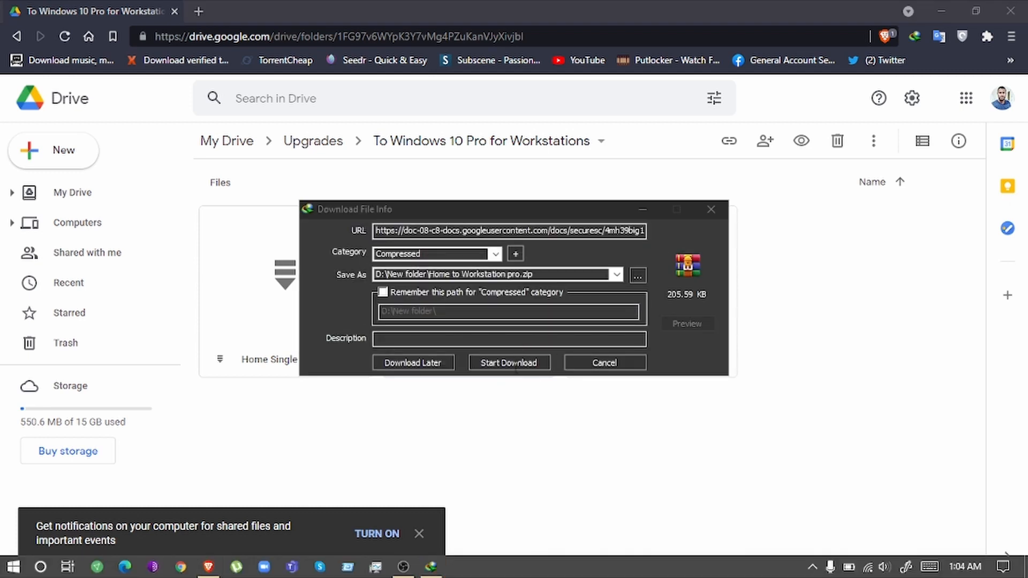
left_click(508, 363)
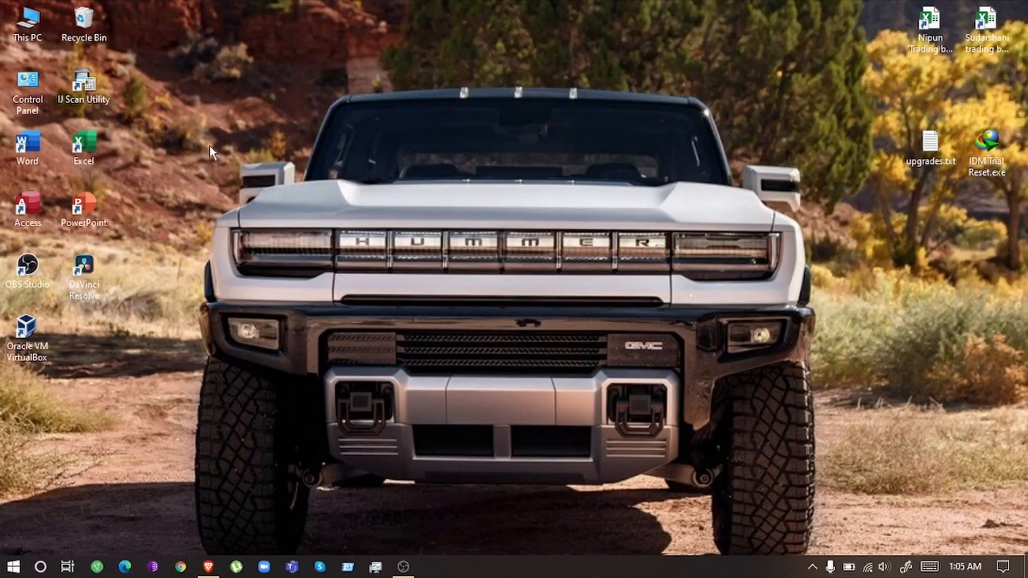
Go from This PC into D:\New folder and select the downloaded Home to Workstation pro.zip.
left_click(28, 22)
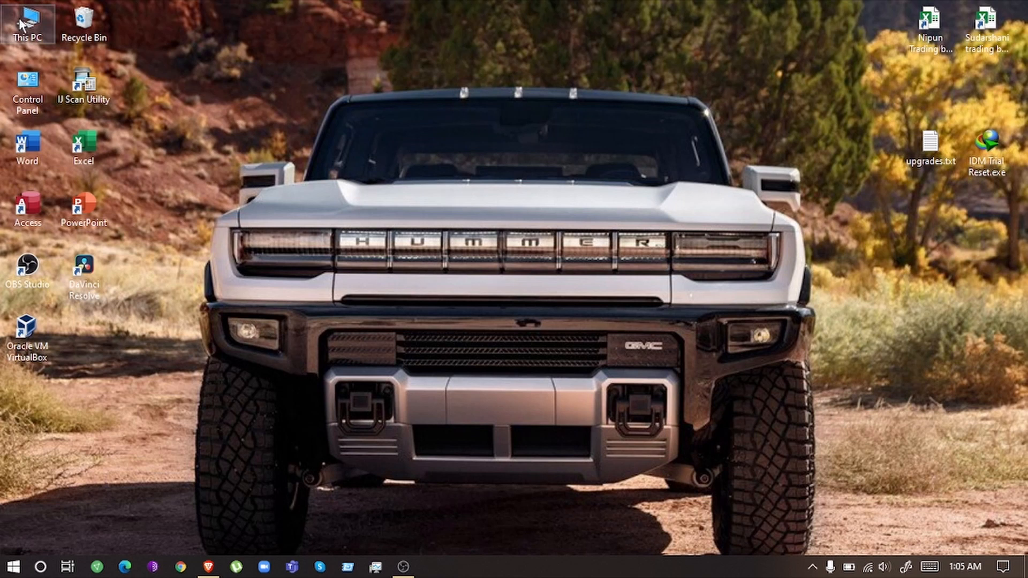
double_click(19, 19)
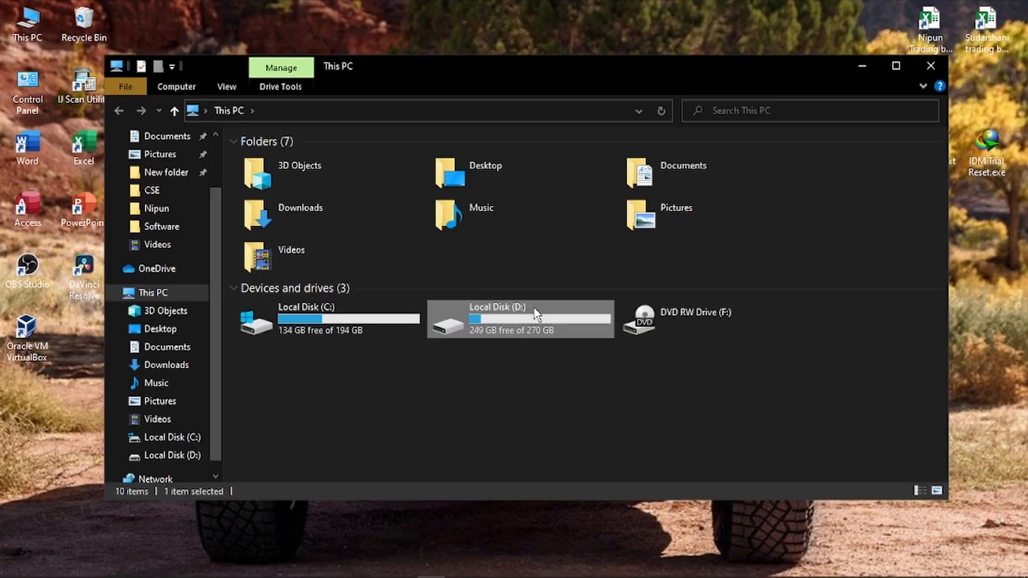
double_click(518, 321)
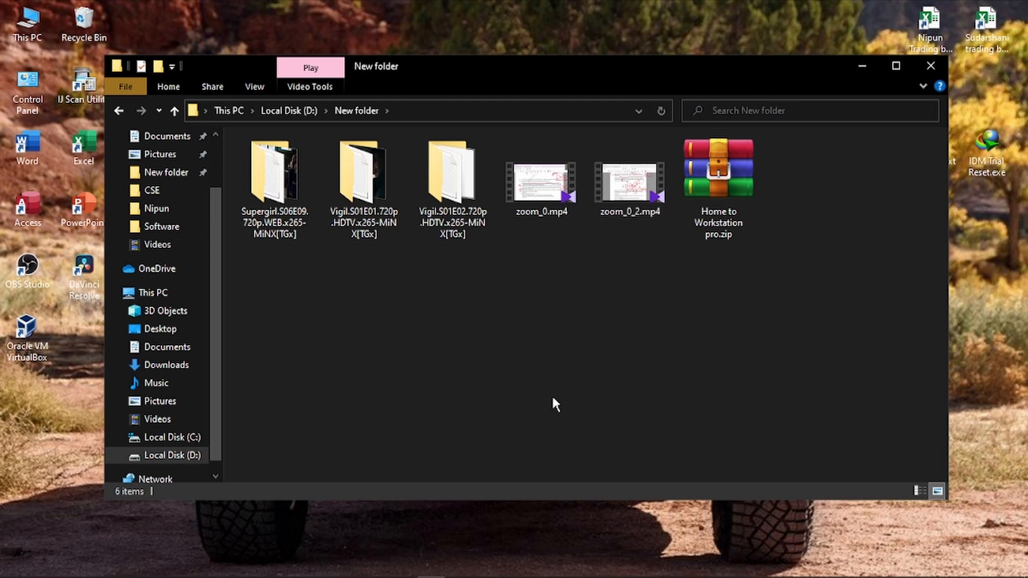
left_click(717, 167)
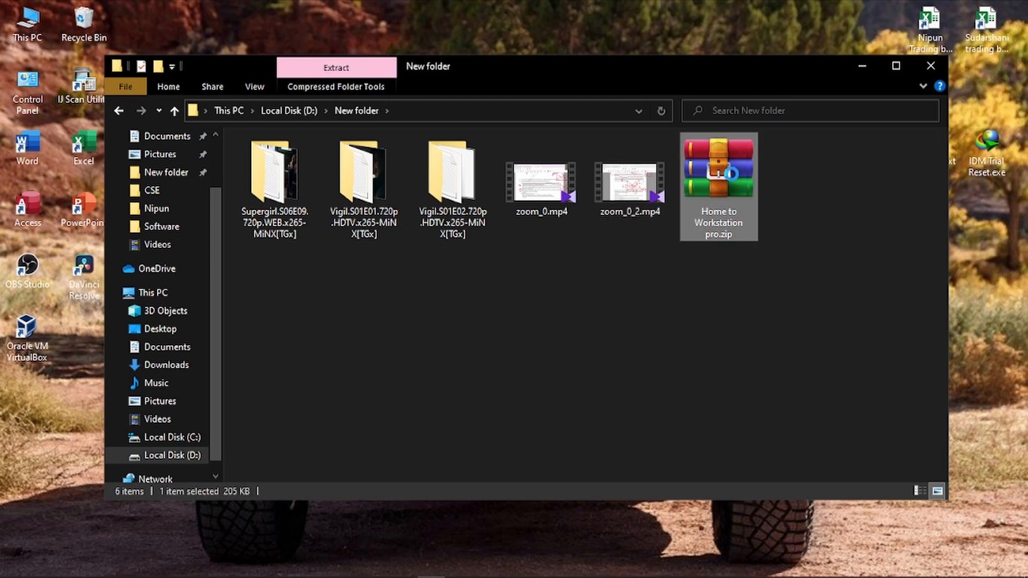
Extract the zip here, producing the ProfessionalWorkstation folder and Home2ProfessionalWorkstation.bat.
right_click(717, 186)
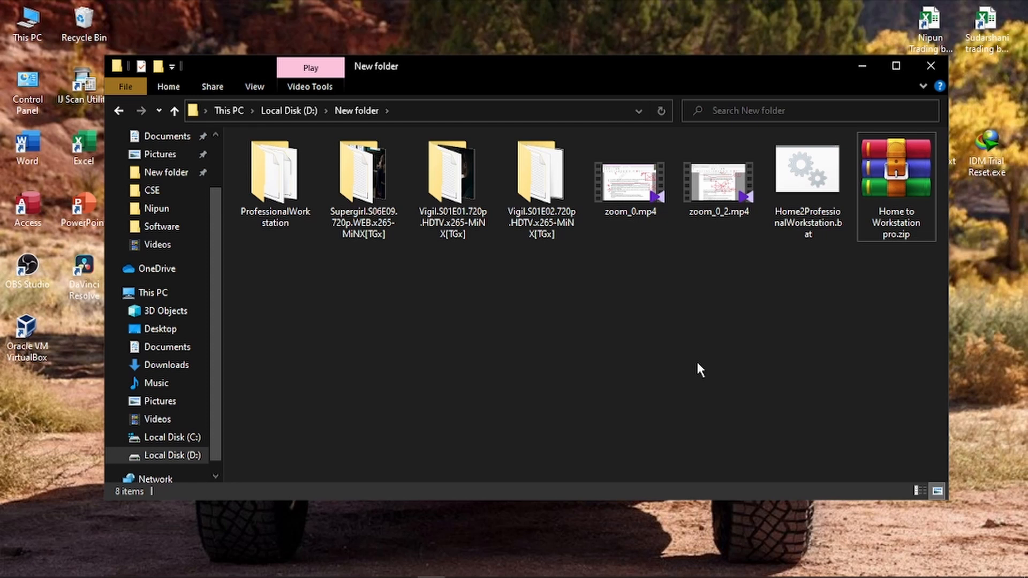
mouse_move(728, 383)
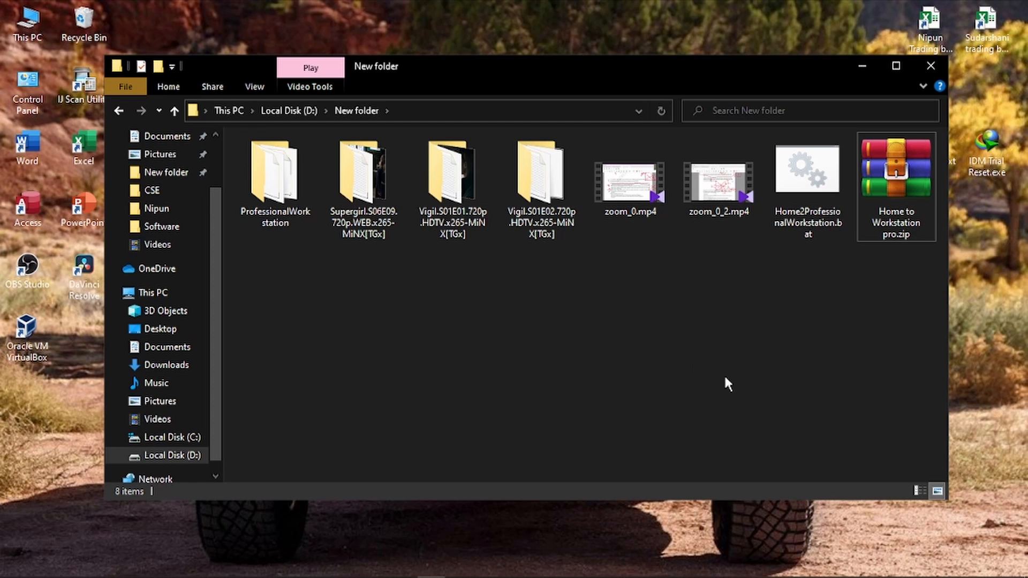
mouse_move(816, 246)
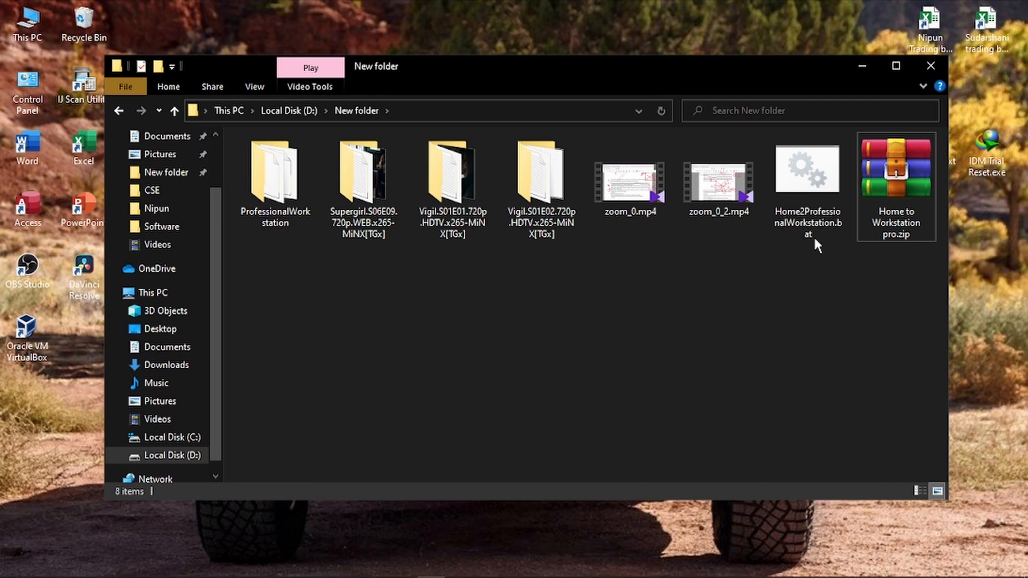
Bring up Run as administrator for Home2ProfessionalWorkstation.bat (581 bytes).
right_click(807, 169)
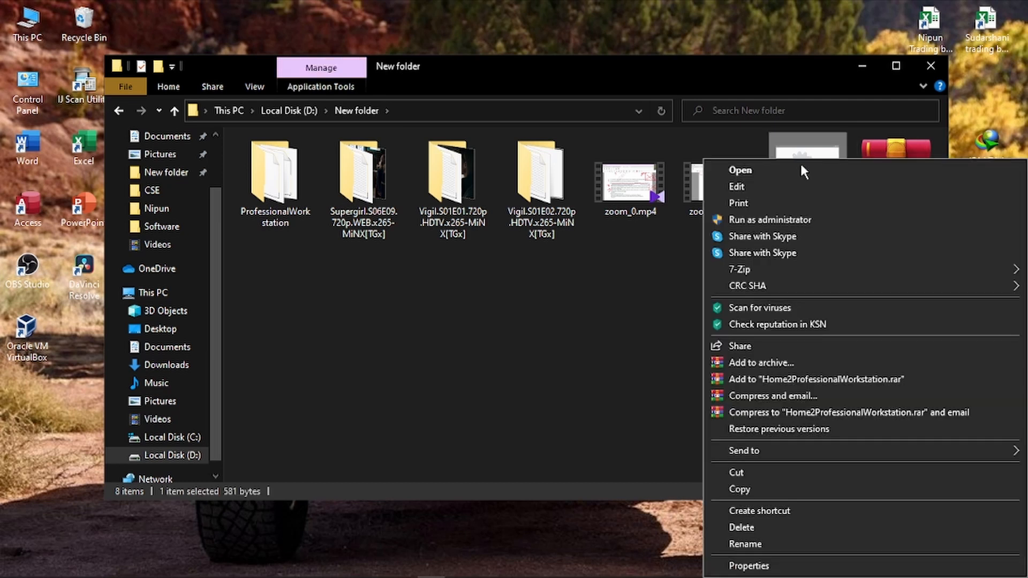
mouse_move(805, 225)
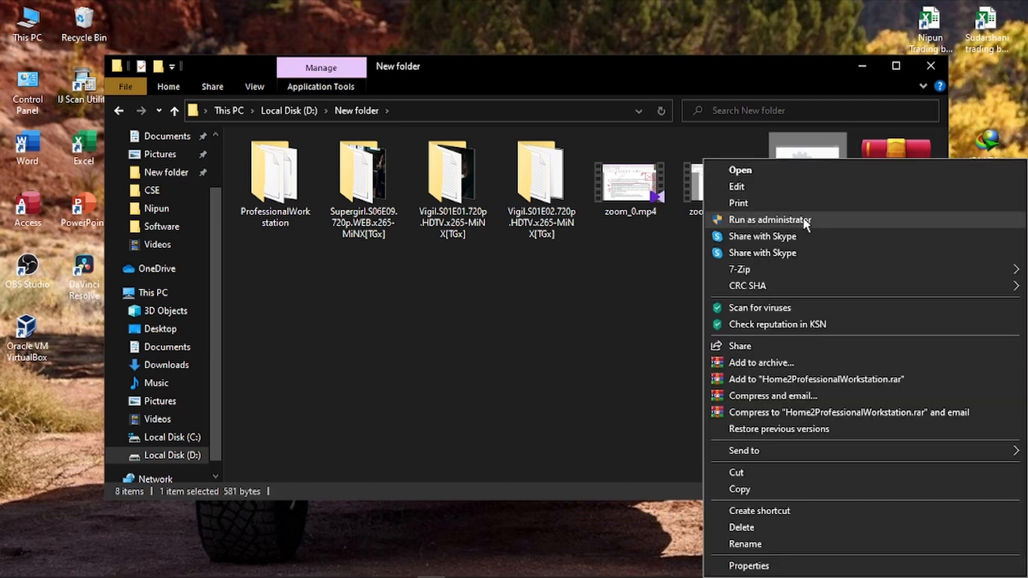